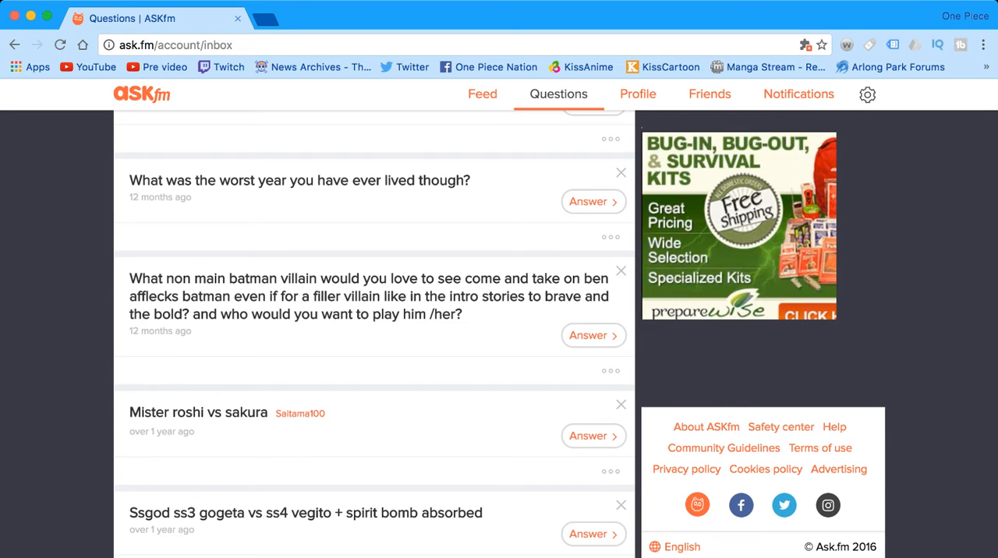
Step: Scroll the inbox toward the year-old questions near the bottom
scroll(up, 3)
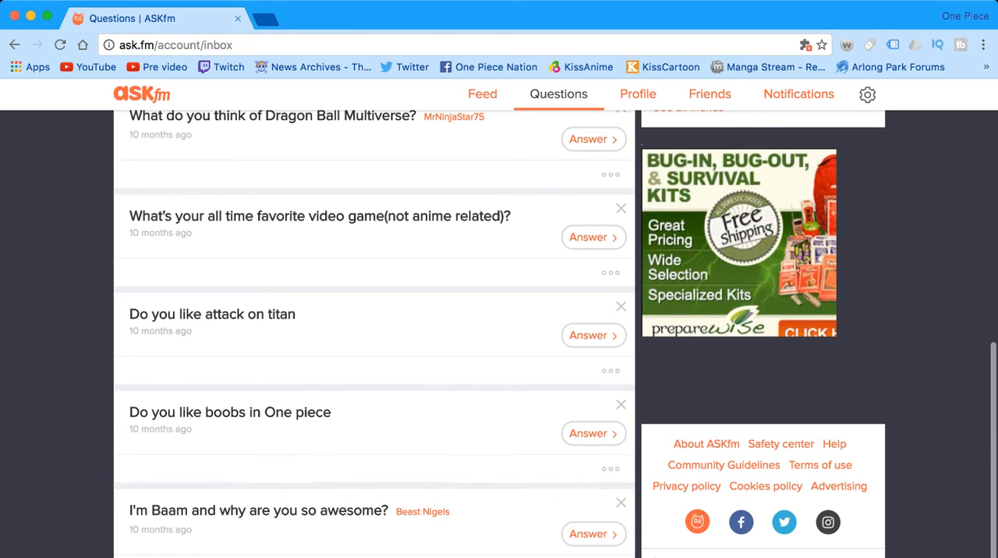
mouse_move(592, 533)
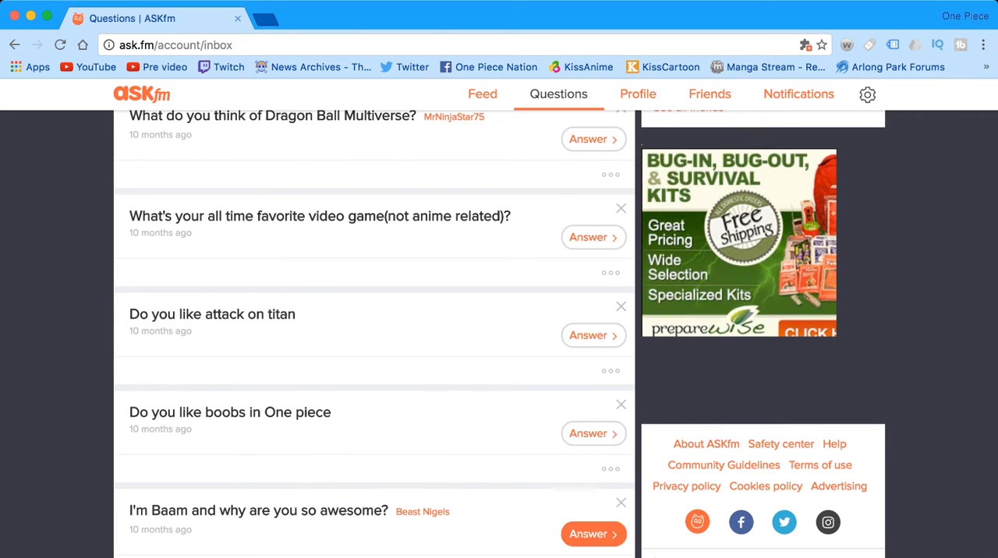
Step: Scroll through the inbox to the questions from 8 to 10 months ago
scroll(down, 3)
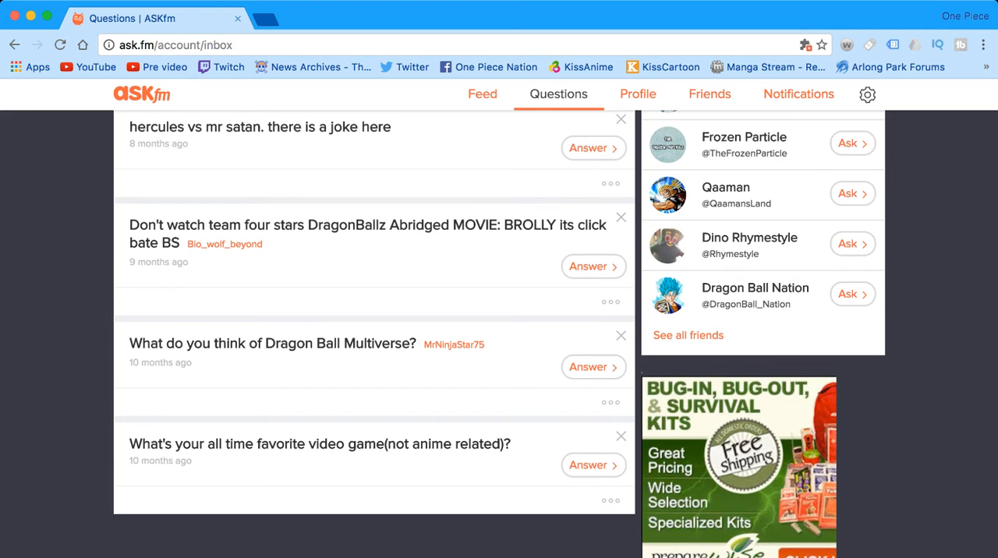
Step: Delete an older question via its X, moving back toward the recent ones
click(621, 436)
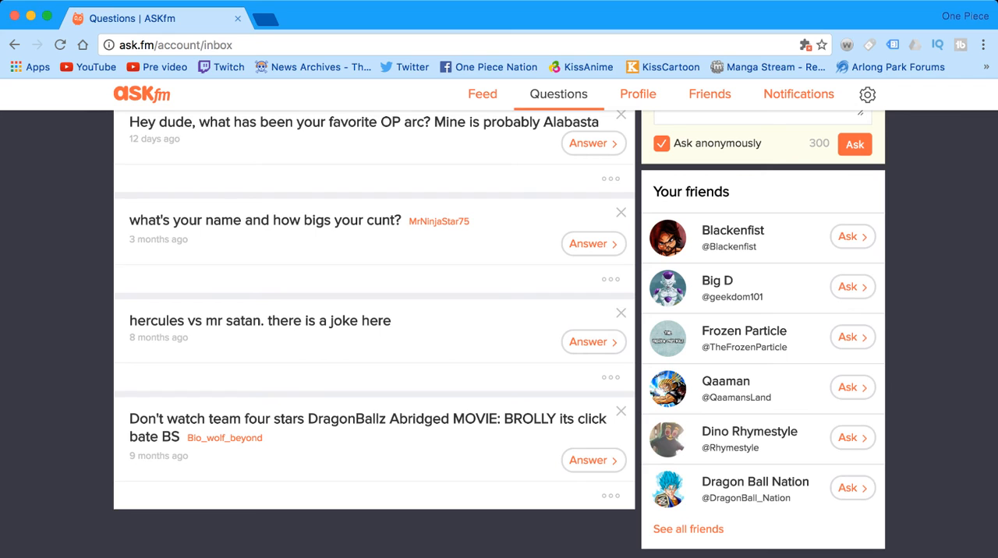
Step: Scroll the inbox to the Team Four Star Broly movie question and remove it
scroll(down, 3)
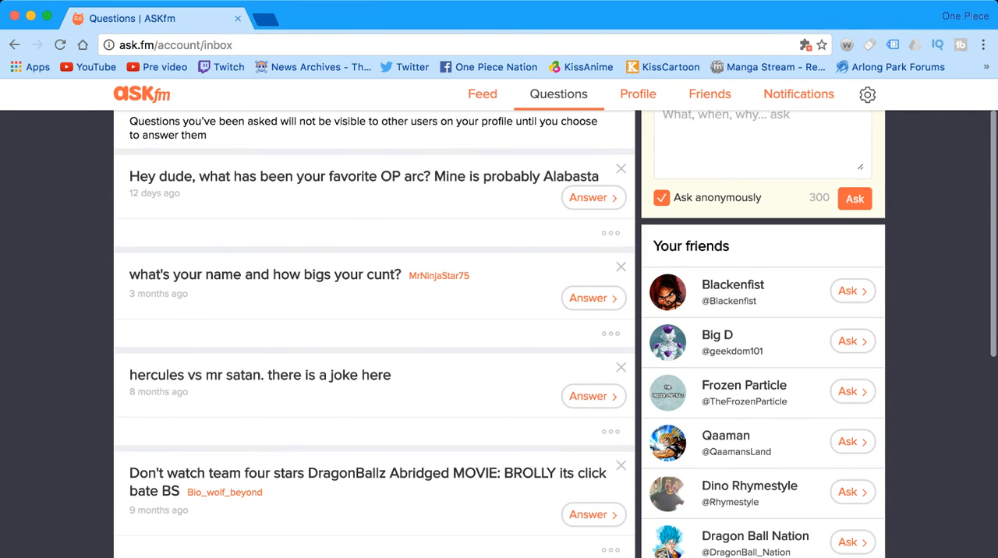
scroll(down, 3)
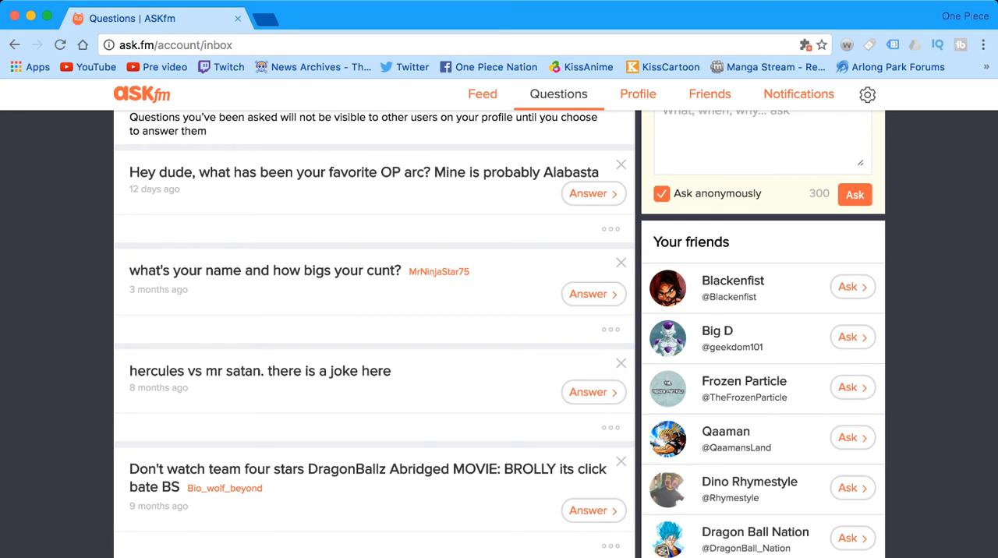
scroll(down, 3)
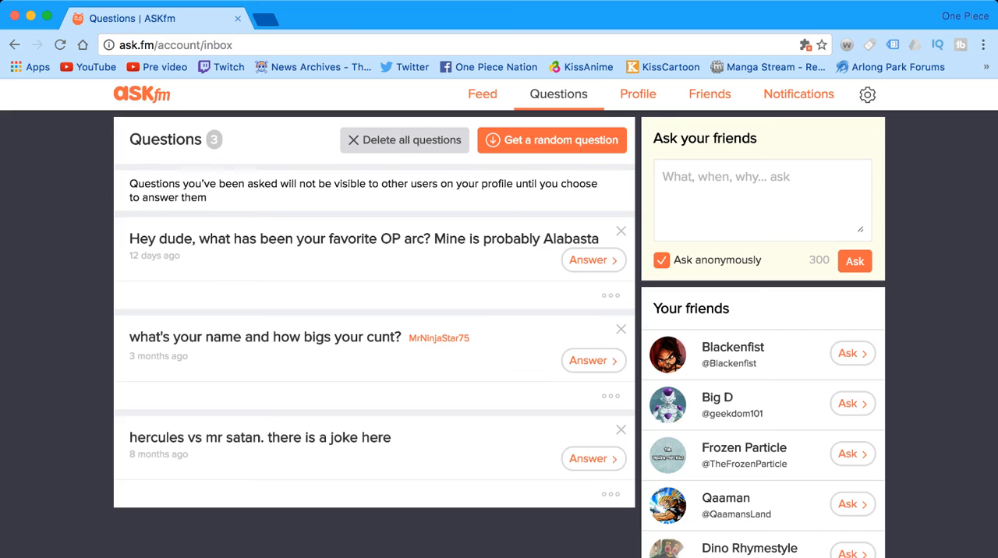
Step: Delete the Hercules vs Mr Satan, your-name and favorite OP arc questions, emptying the inbox
click(620, 431)
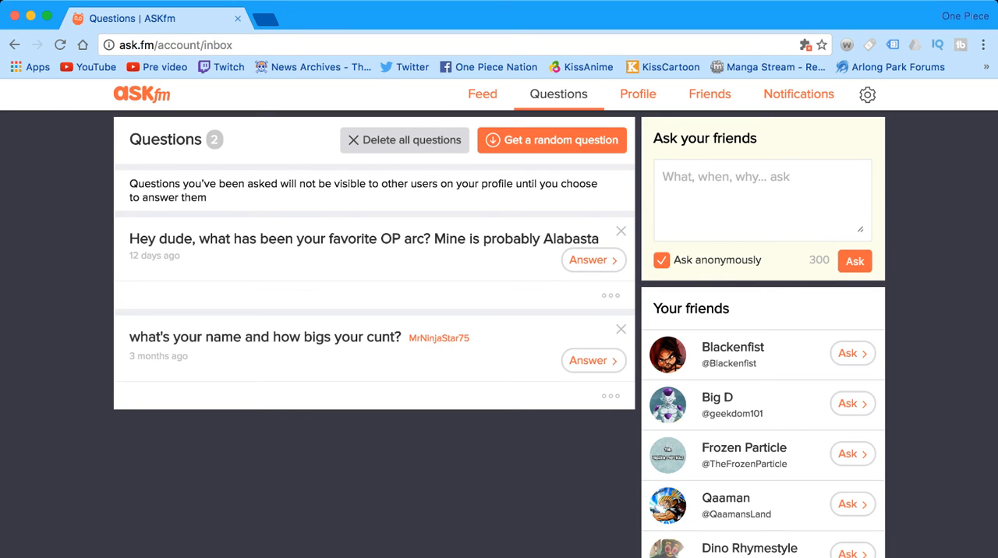
click(621, 328)
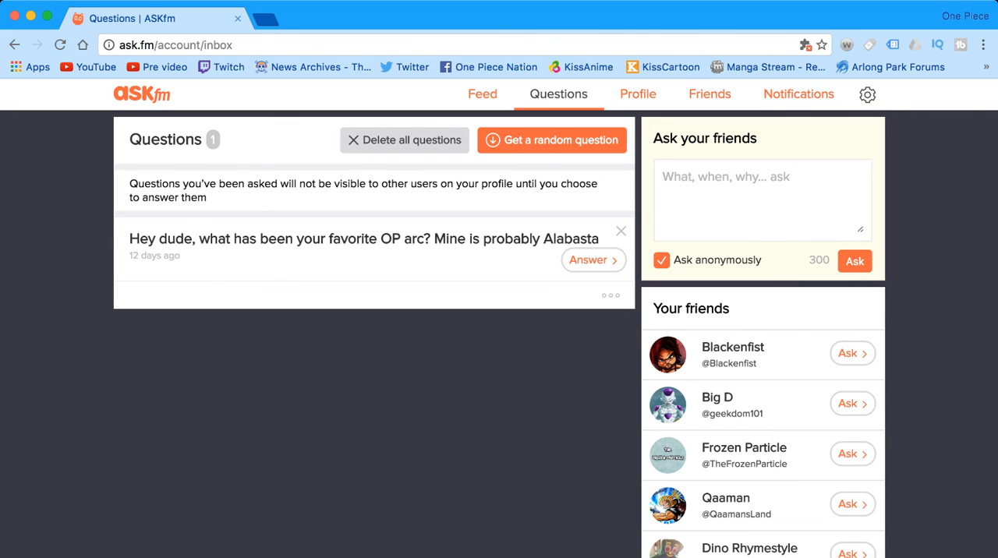
mouse_move(593, 259)
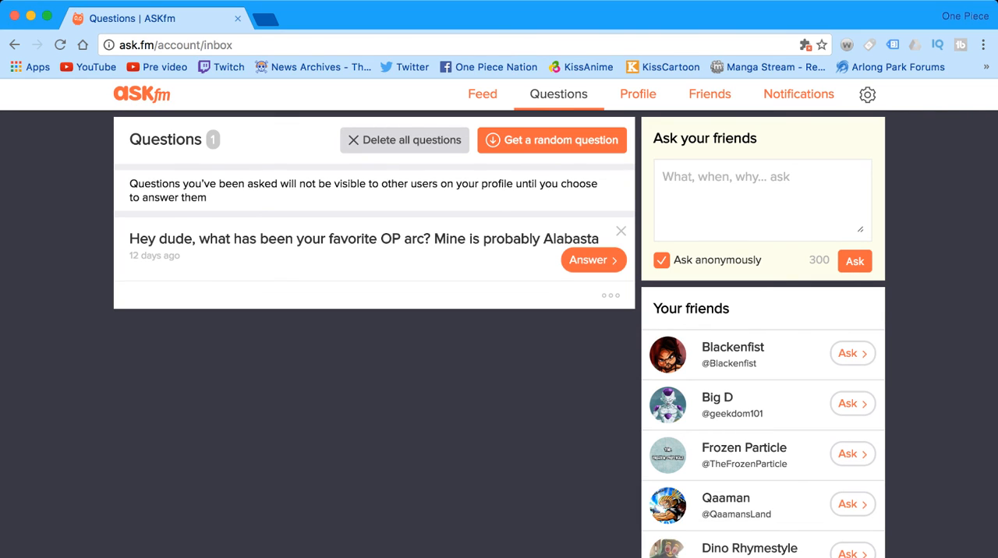
click(621, 231)
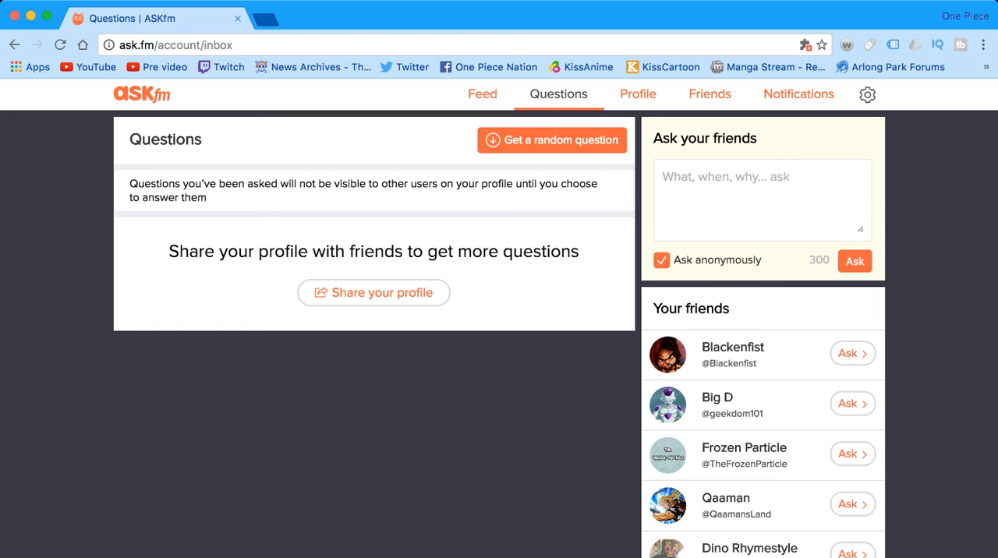